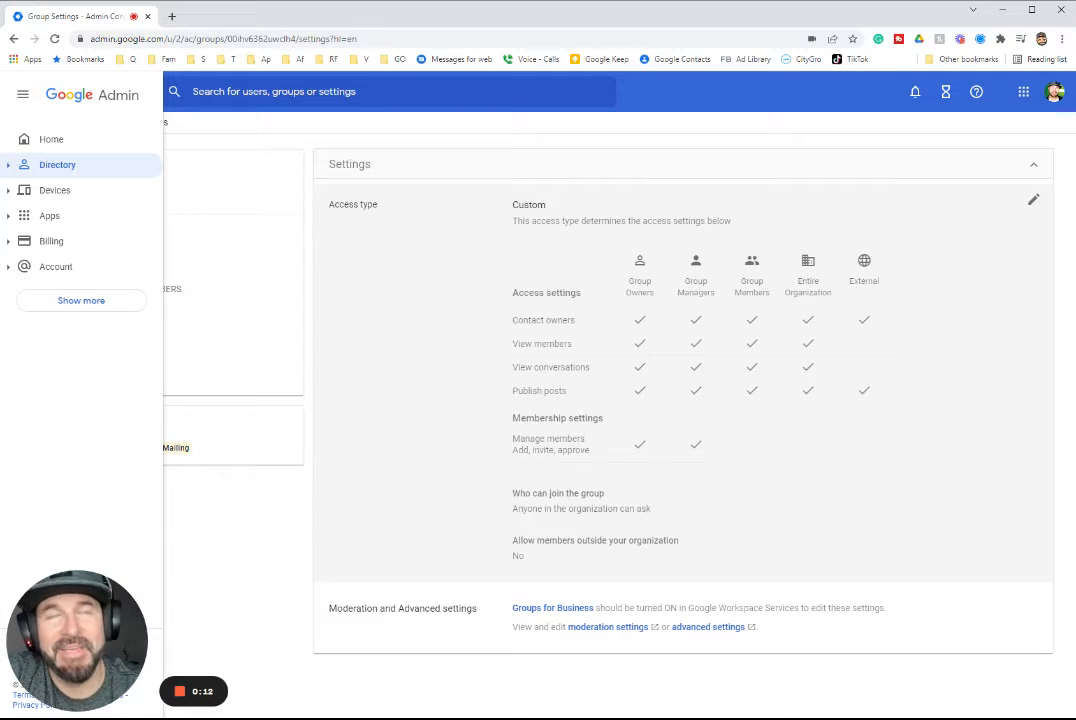
pyautogui.moveTo(705, 263)
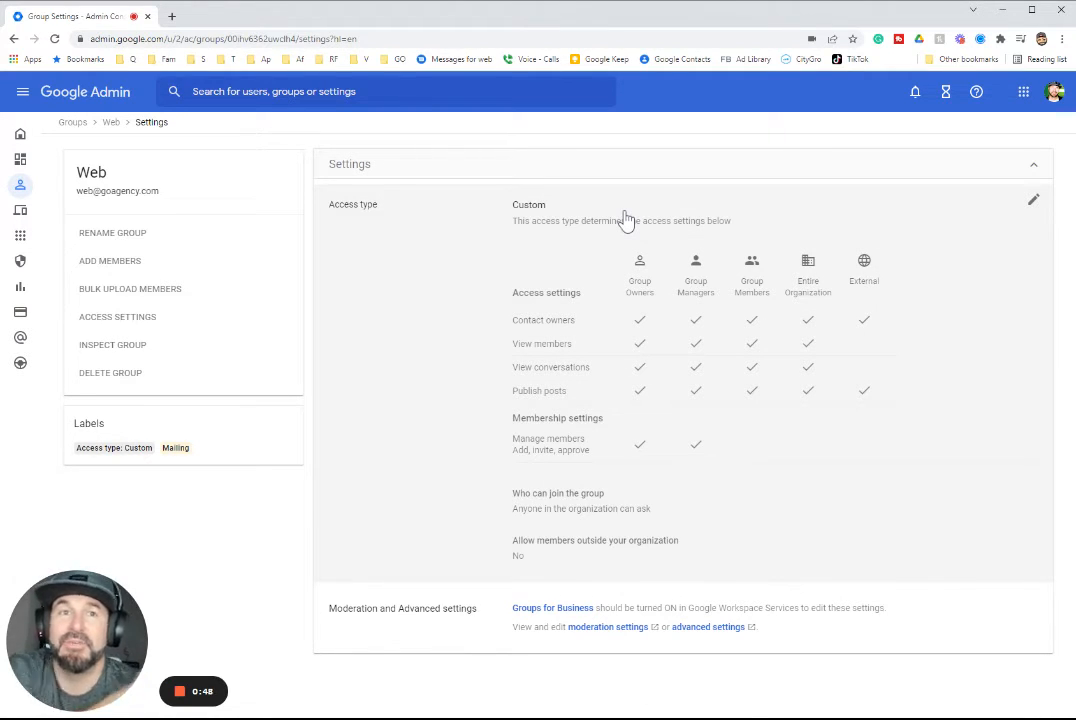
pyautogui.moveTo(15, 248)
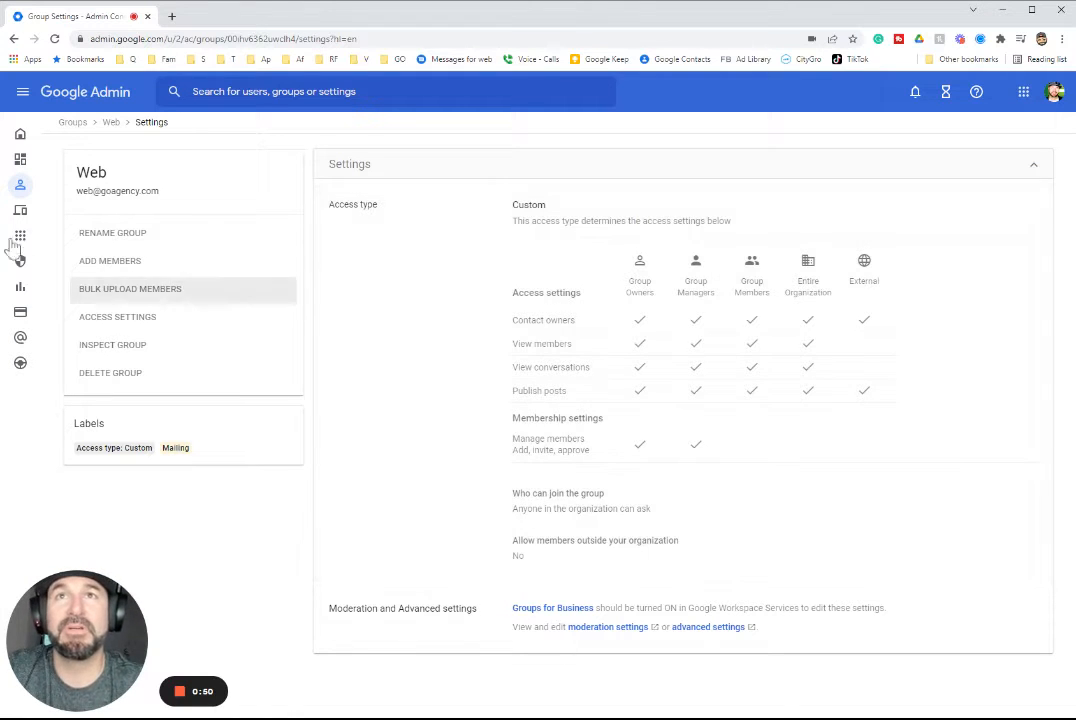
# Go back to the list of all groups via the Groups breadcrumb
pyautogui.click(22, 94)
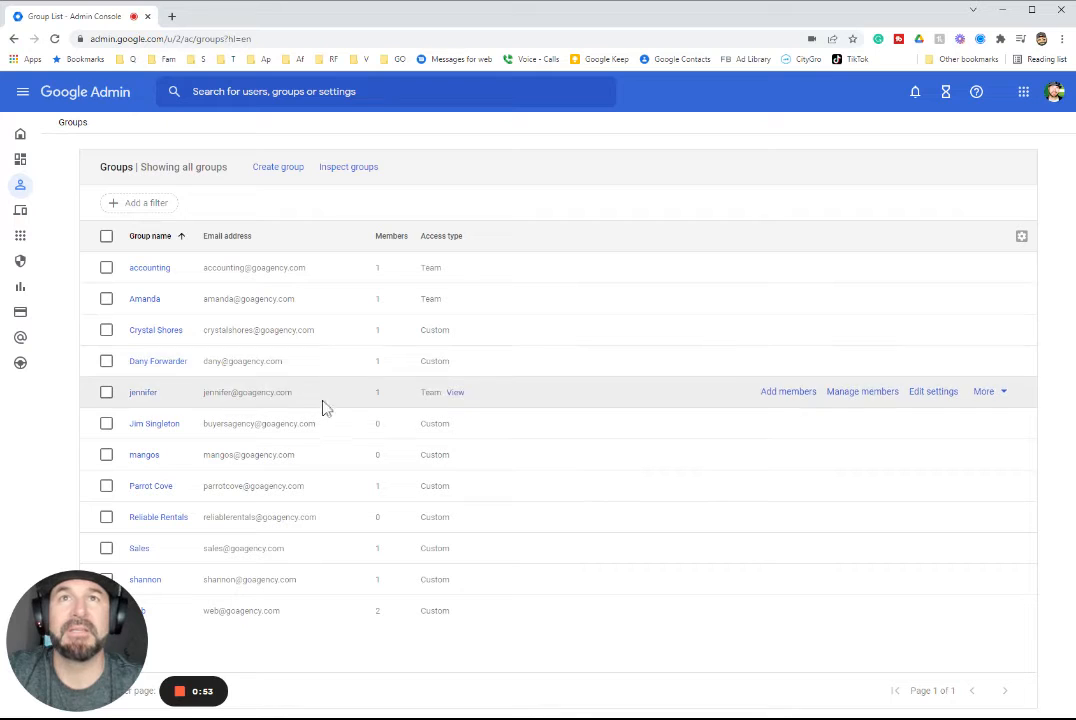
pyautogui.moveTo(198, 634)
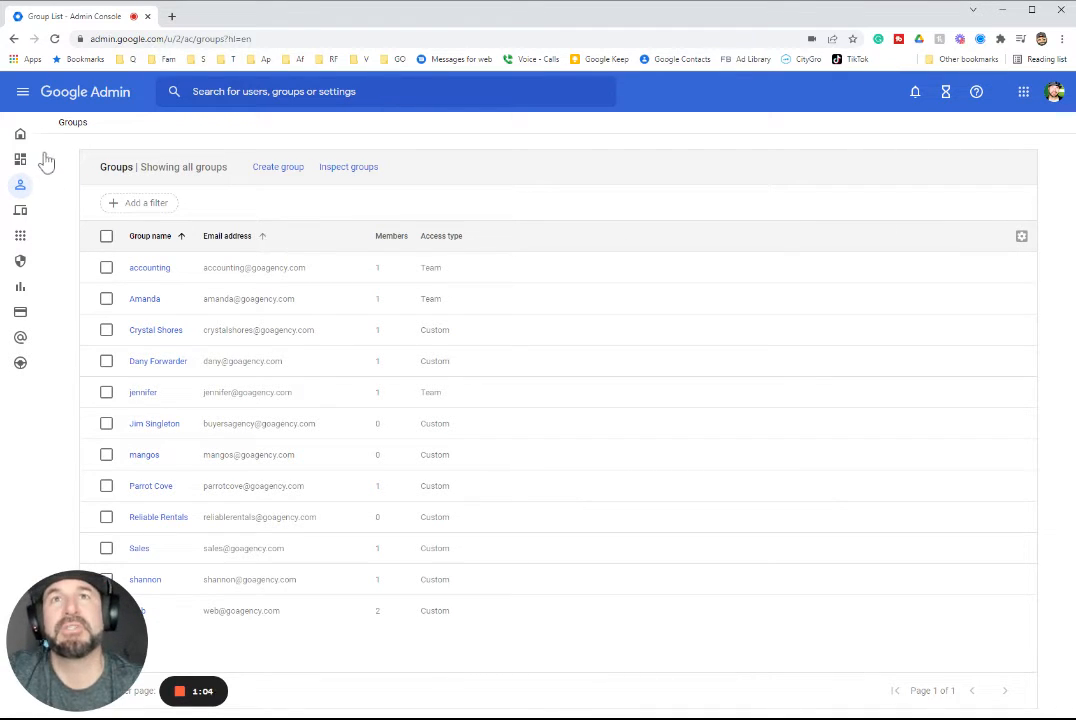
# Start a new group named Sales with description 'Sale for GO Agency'
pyautogui.click(277, 166)
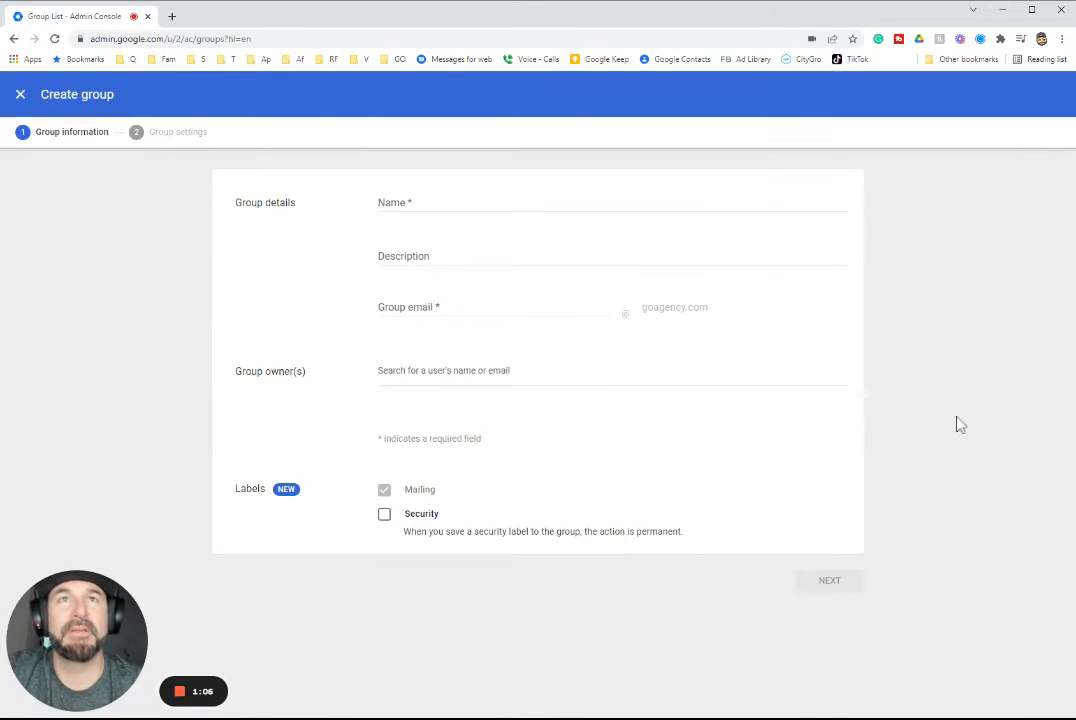
pyautogui.click(612, 202)
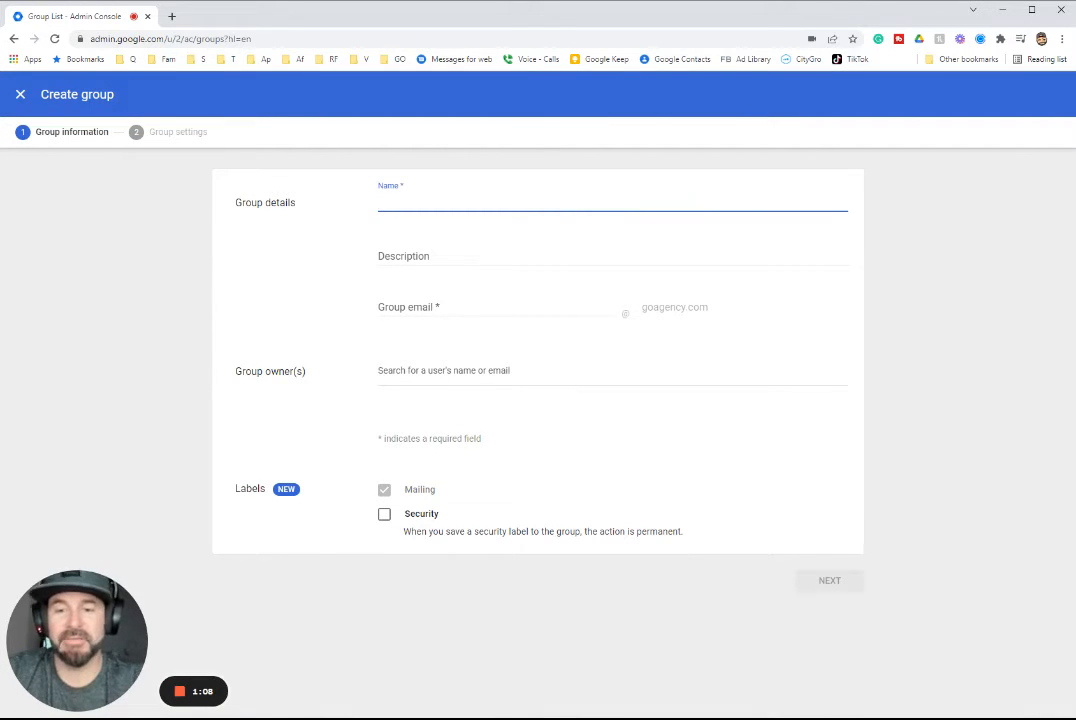
pyautogui.write('Sales')
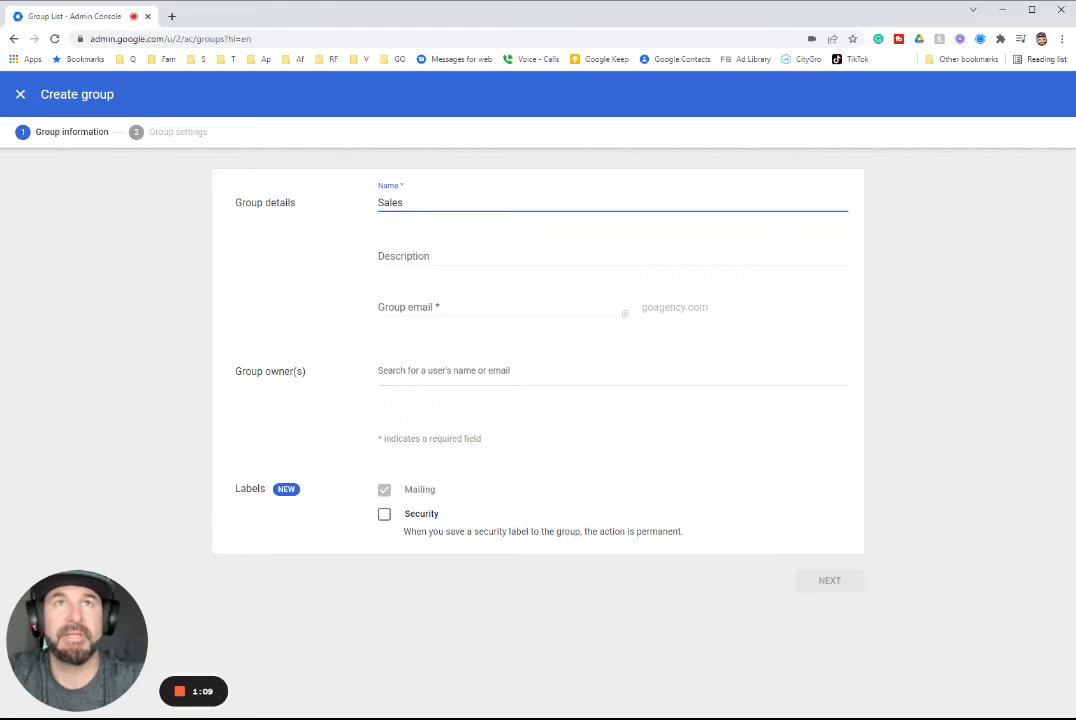
pyautogui.write('S')
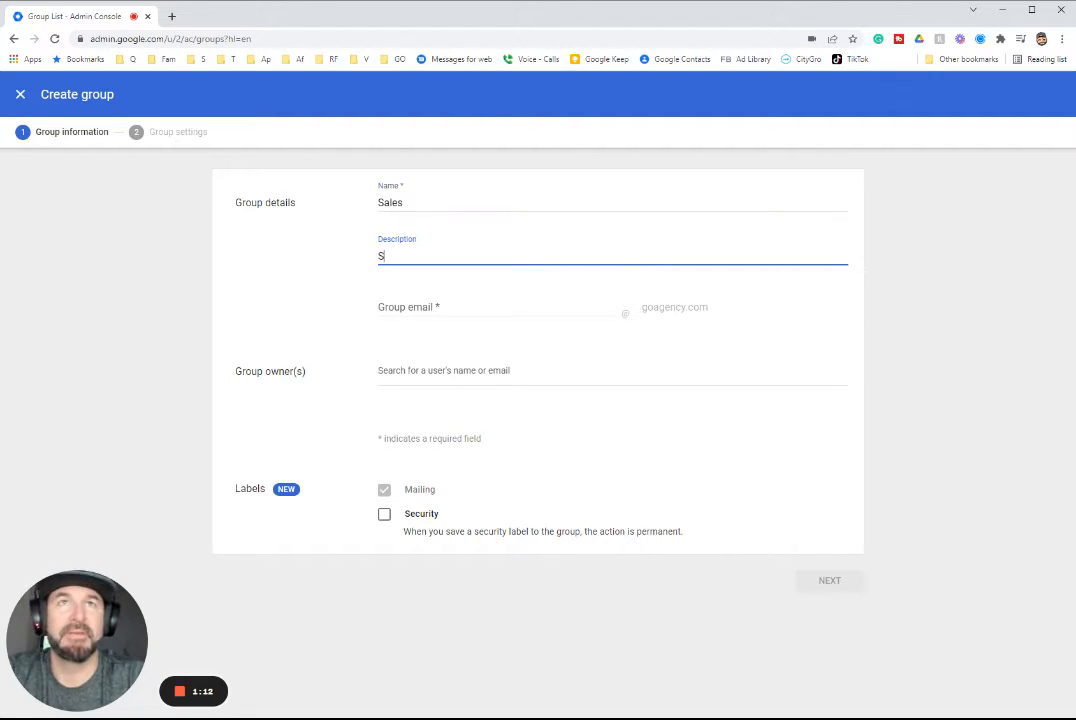
pyautogui.write('ale for GO Agency')
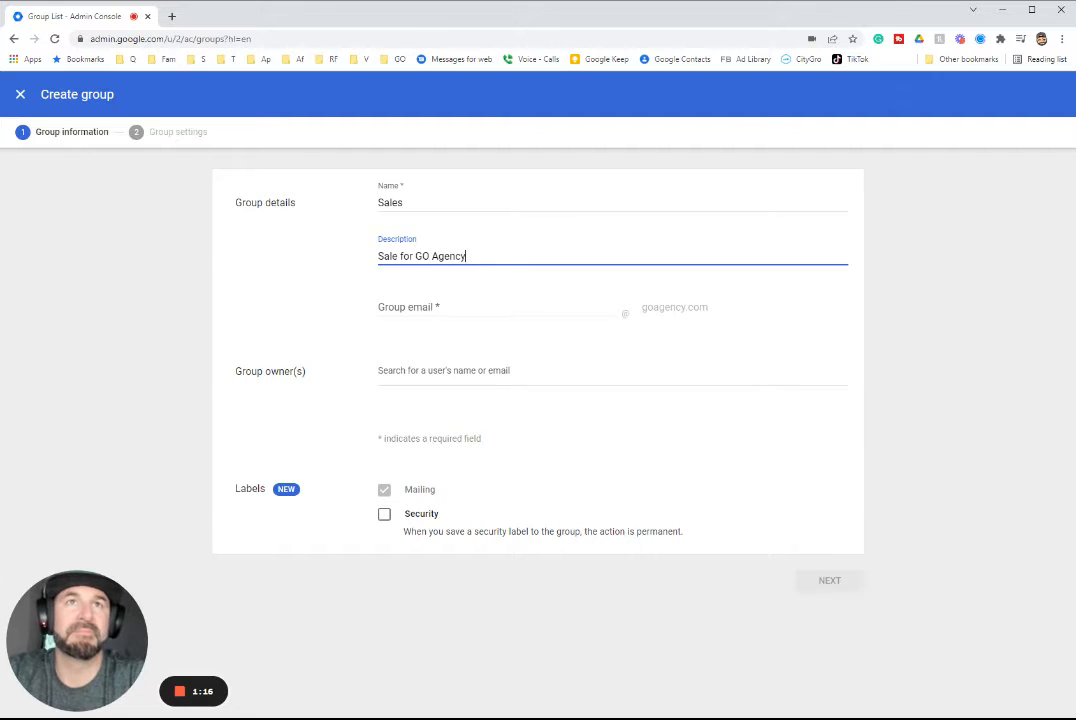
# Enter 'sales' as the group email and owner micah, then close the draft
pyautogui.click(477, 307)
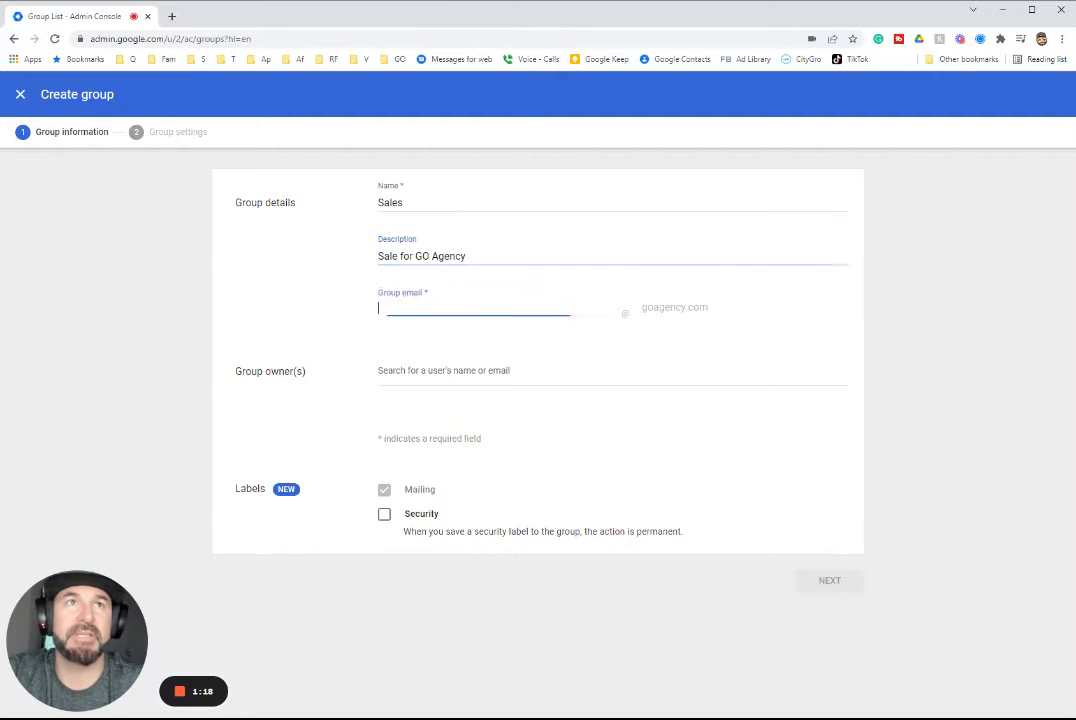
pyautogui.write('sales')
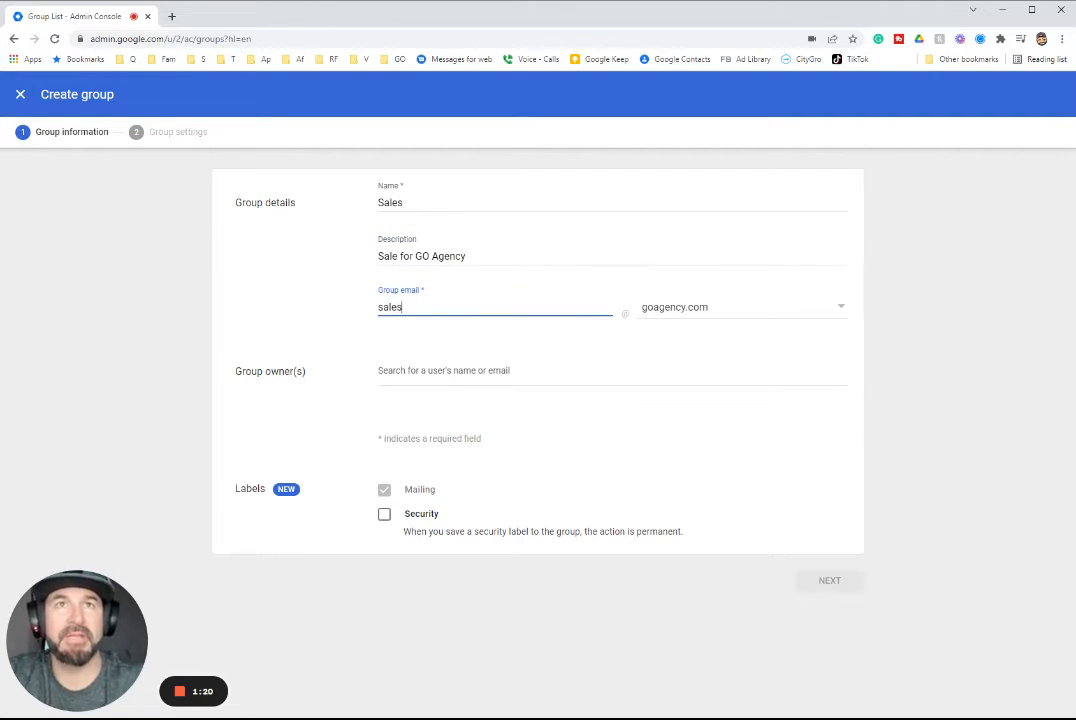
pyautogui.click(612, 367)
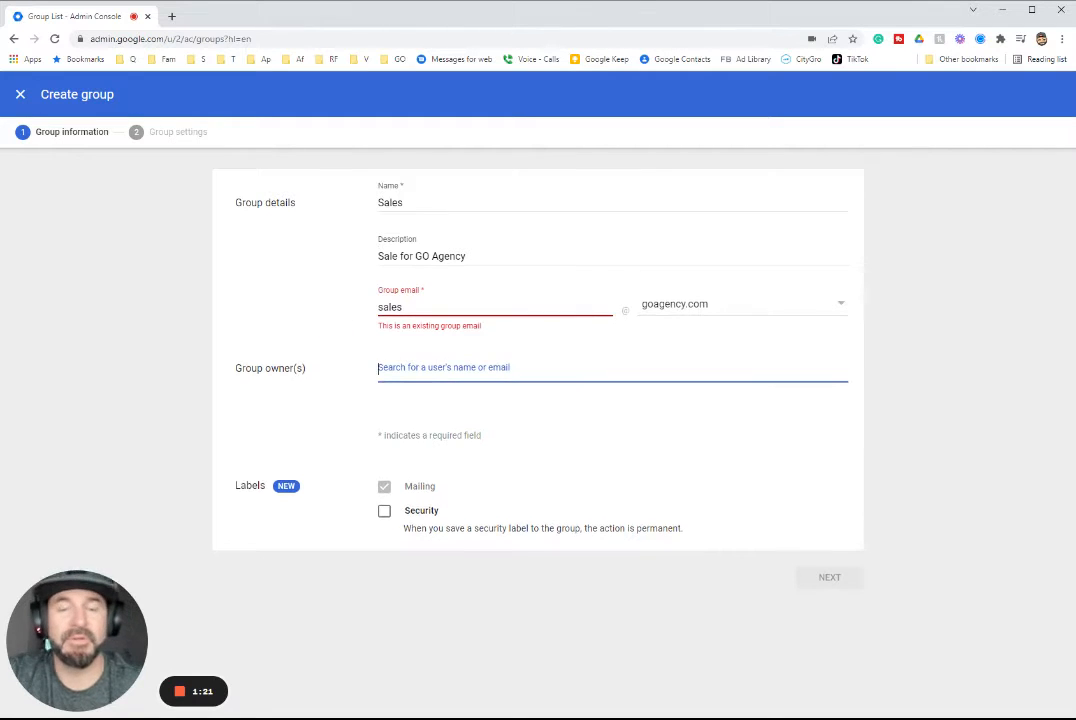
pyautogui.write('micah')
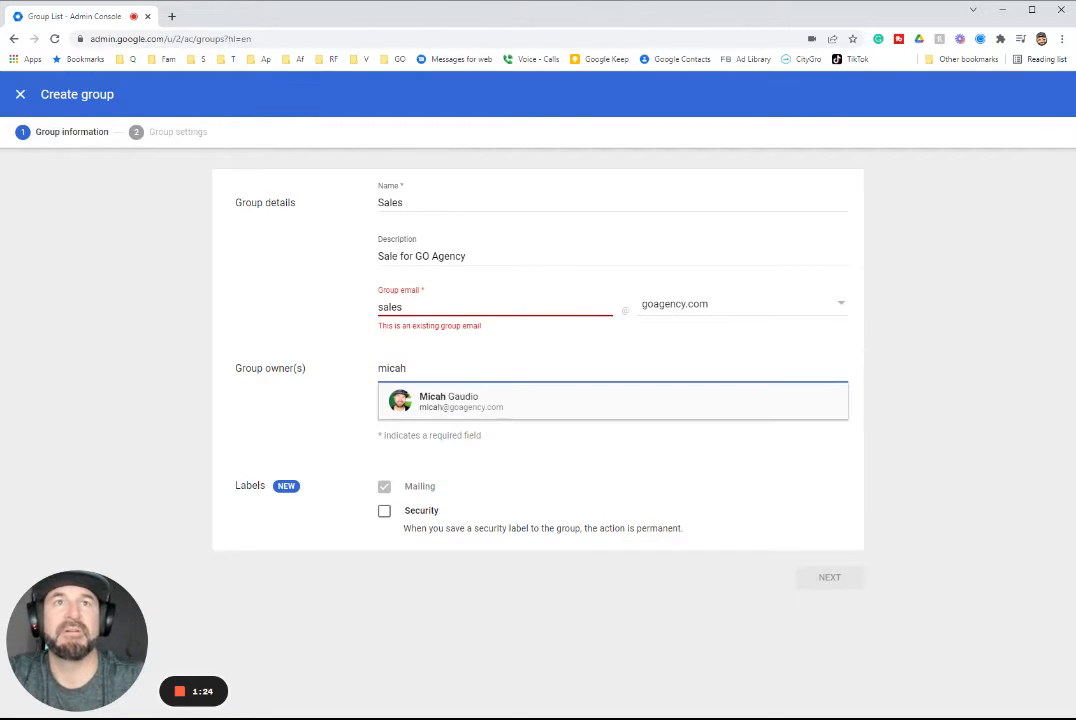
pyautogui.click(20, 94)
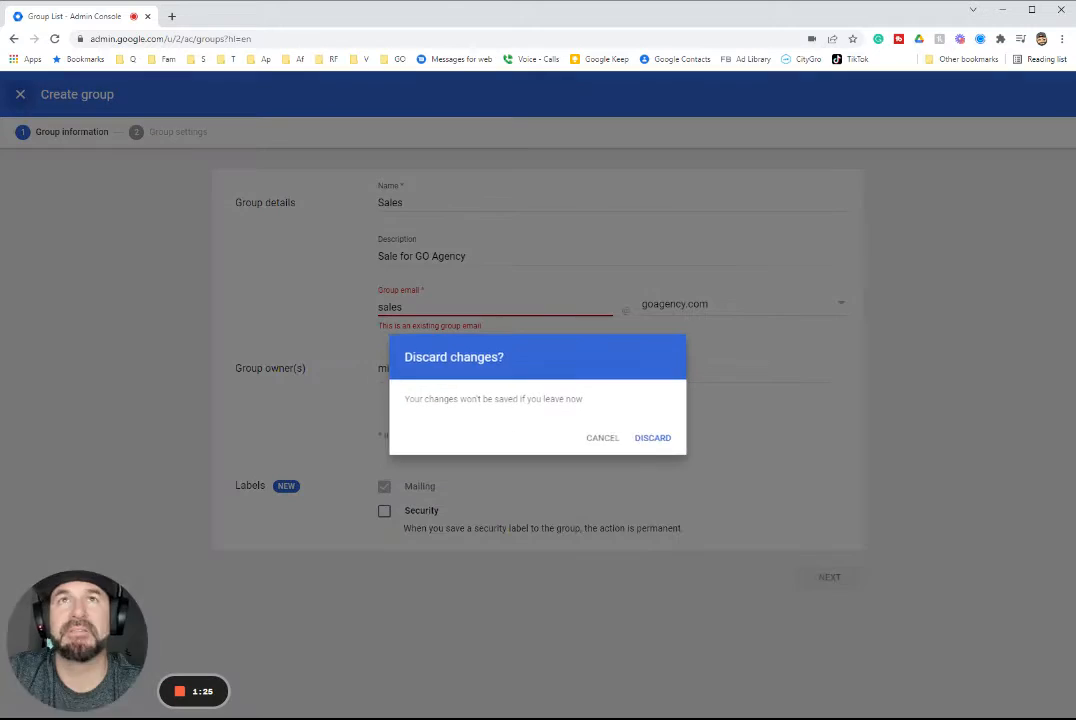
# Discard the unfinished Sales group draft
pyautogui.click(652, 438)
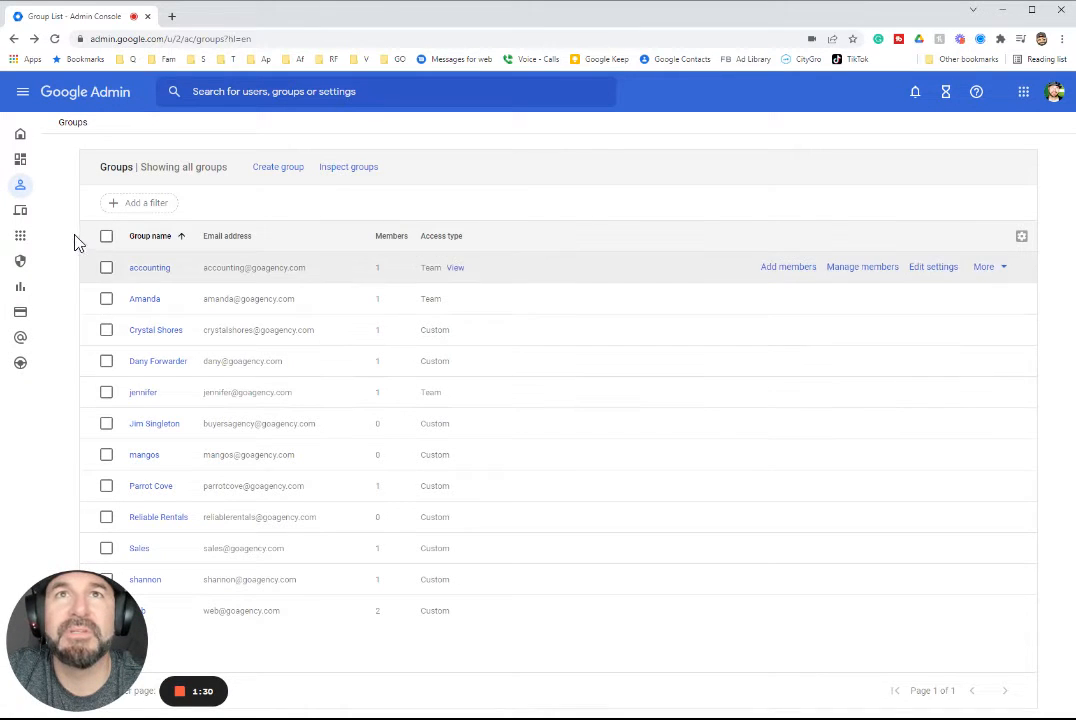
pyautogui.moveTo(240, 610)
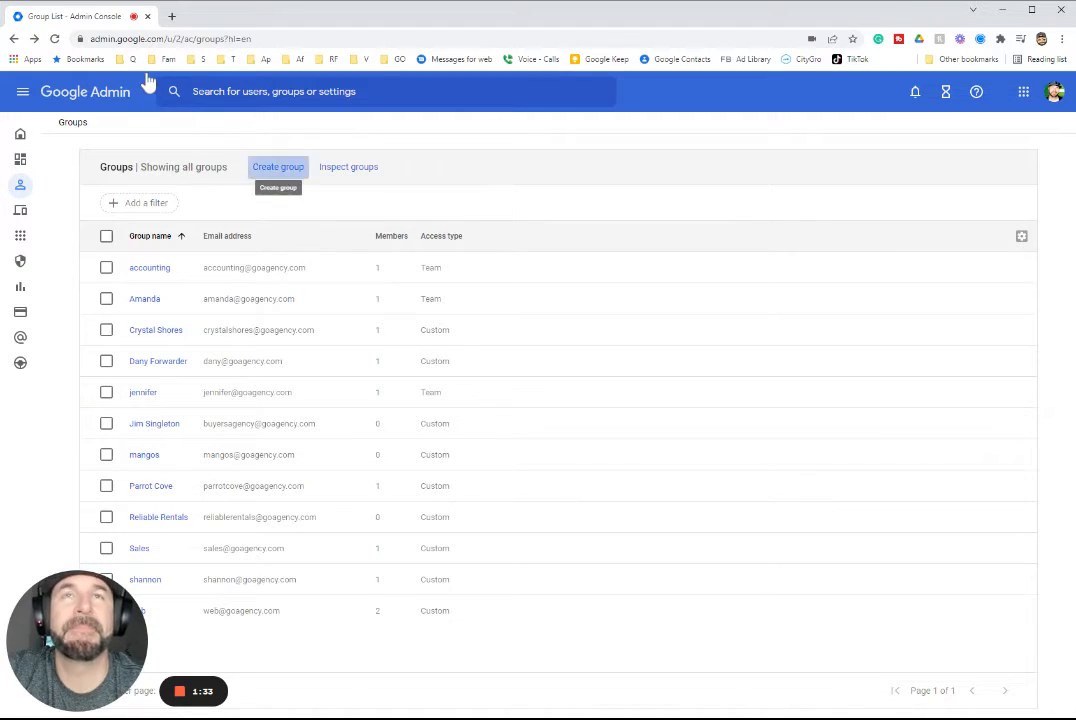
# Create a group named Social, described Social, with email 'social' and owner micah
pyautogui.click(278, 167)
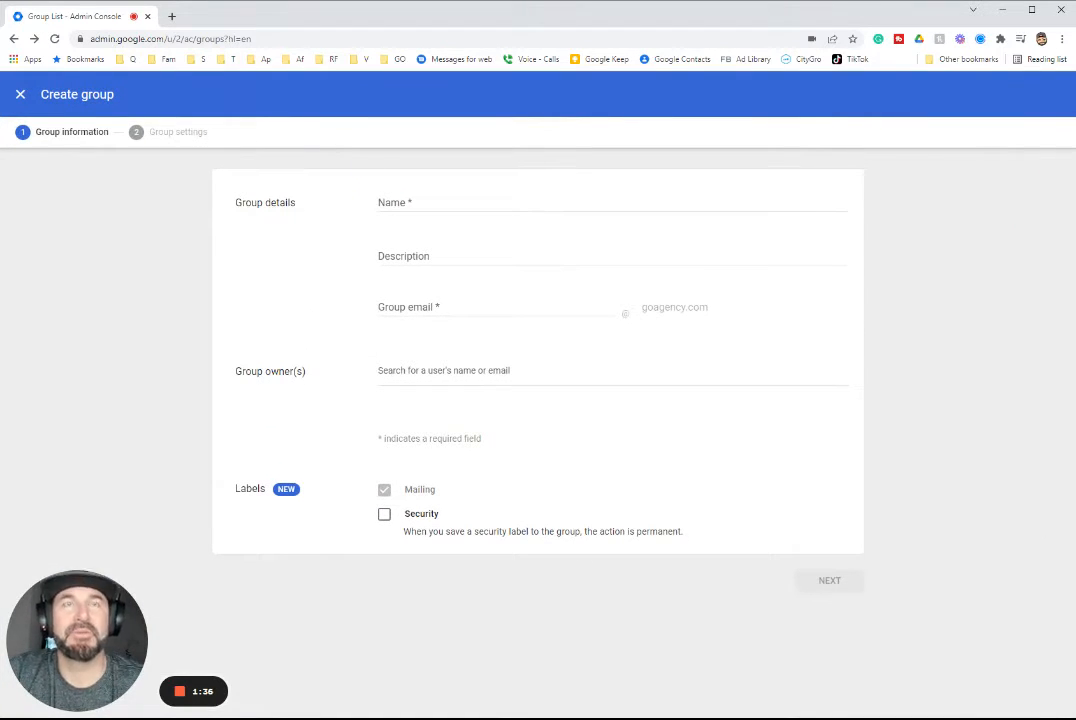
pyautogui.write('Social')
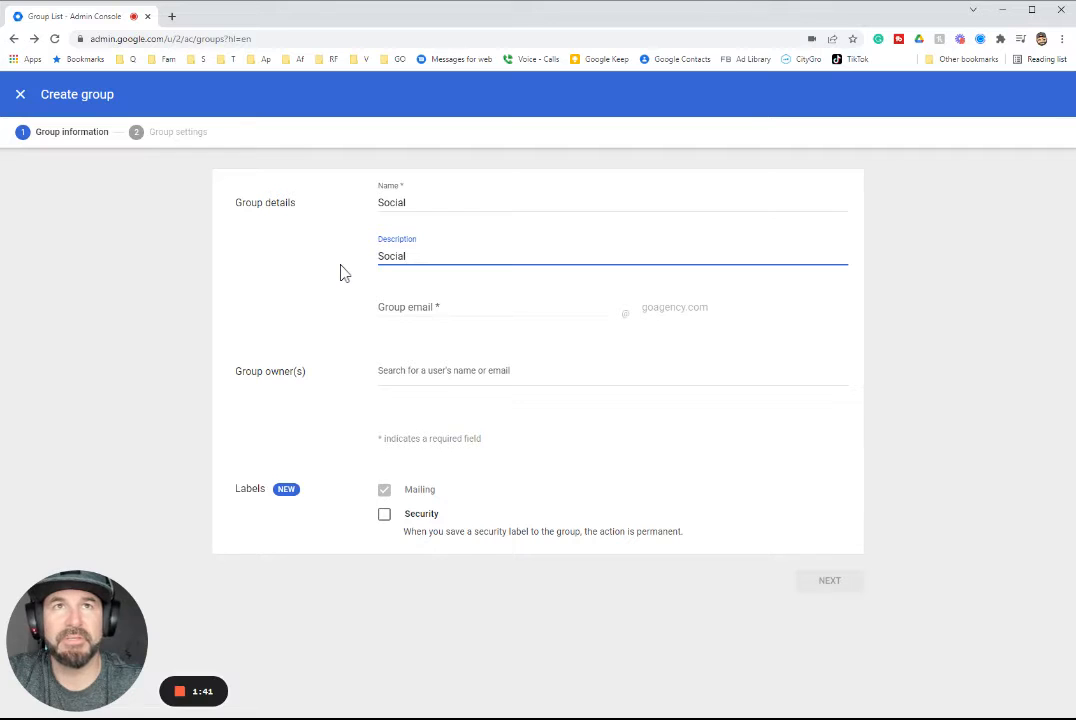
pyautogui.write('soci')
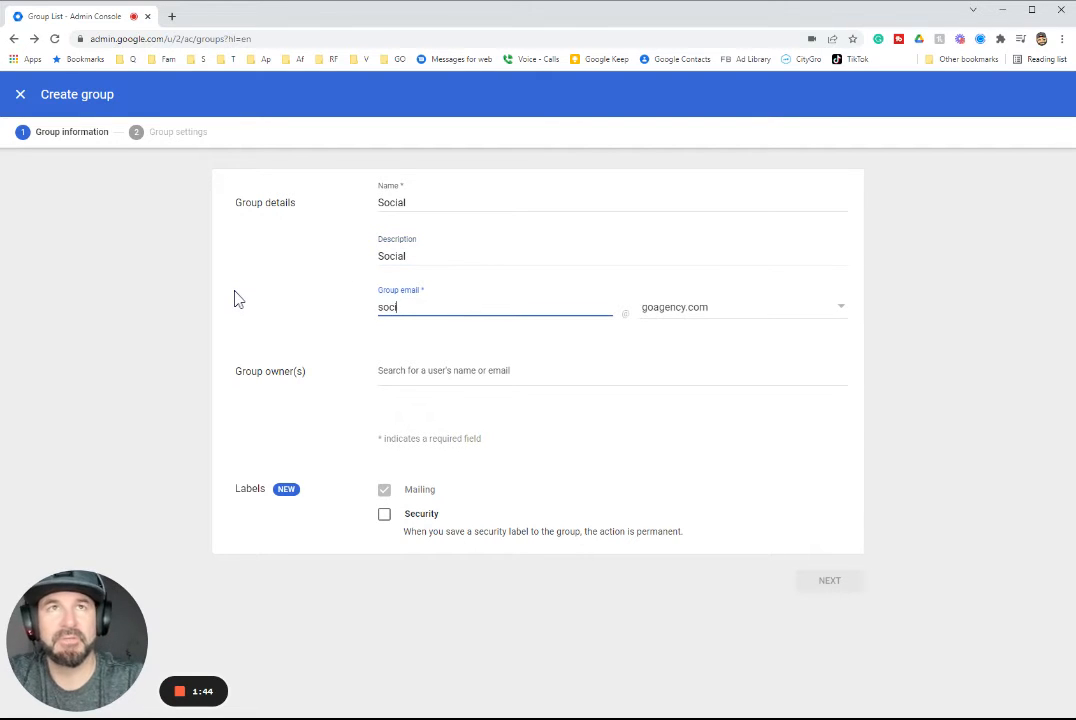
pyautogui.write('ial')
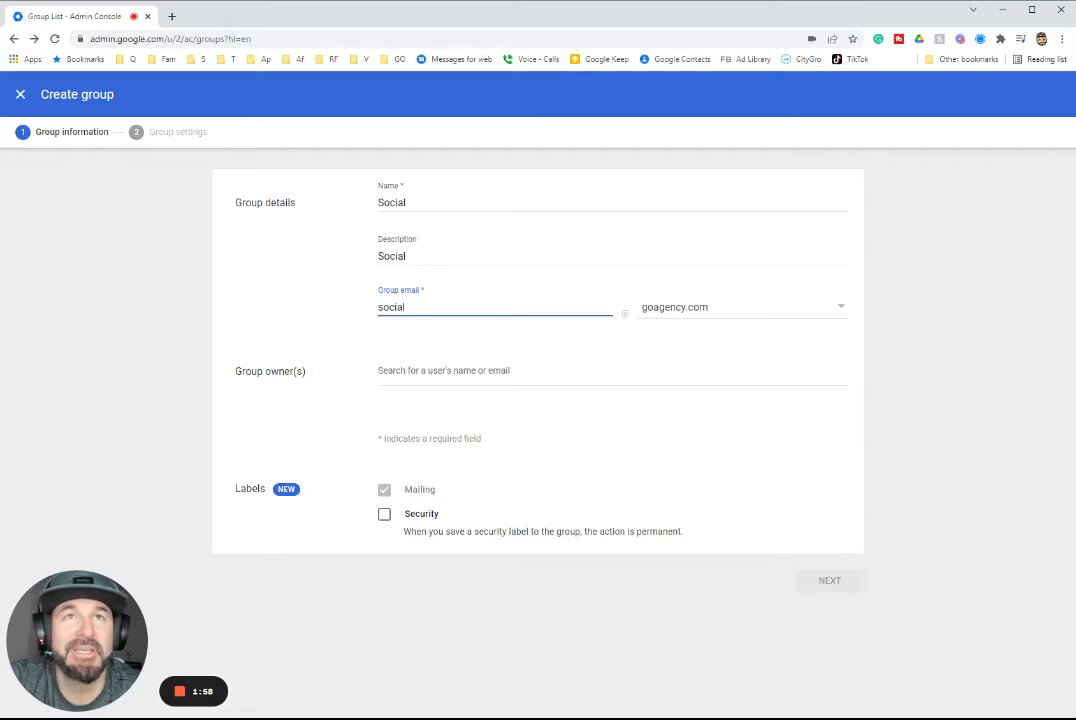
pyautogui.click(495, 307)
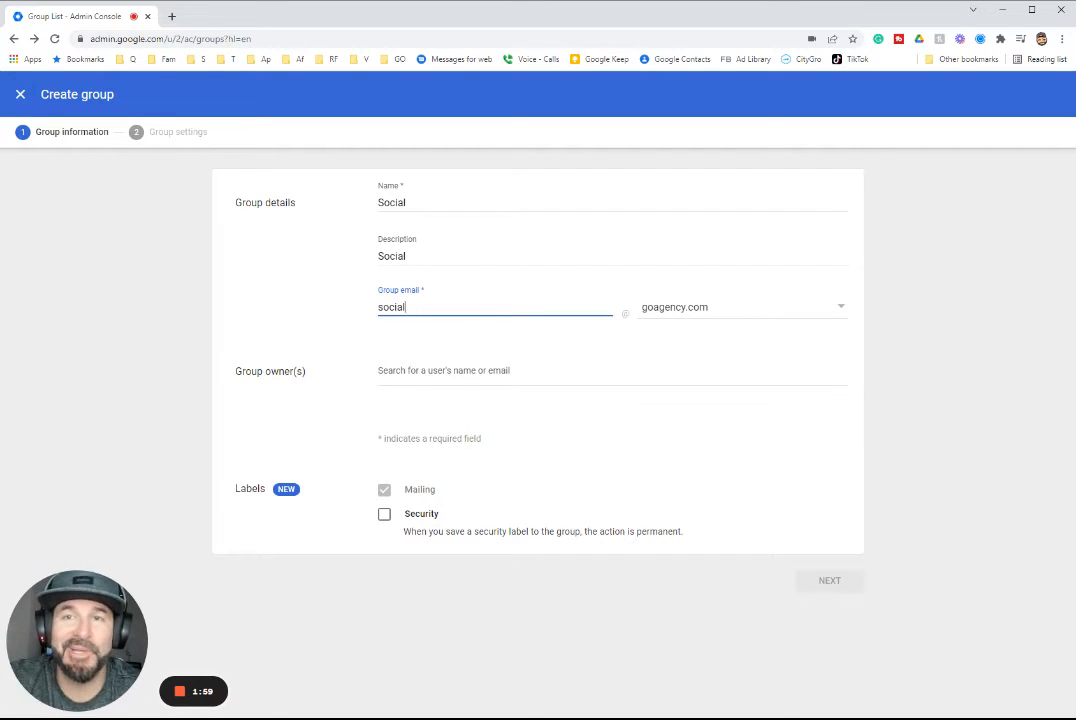
pyautogui.click(612, 370)
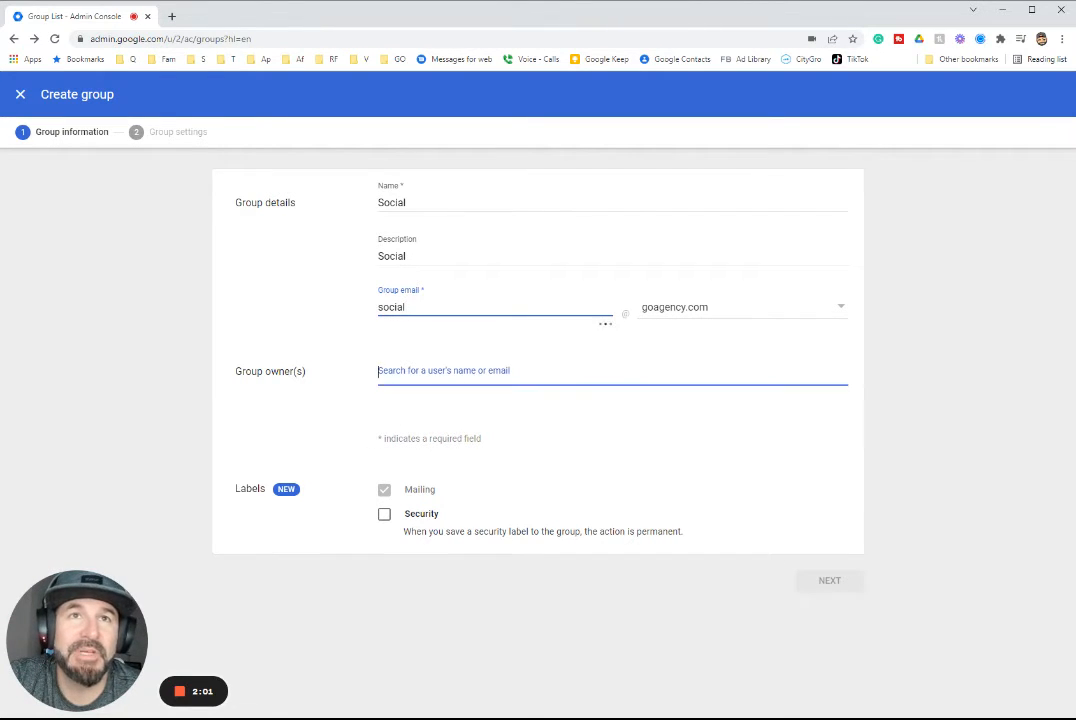
pyautogui.write('mica')
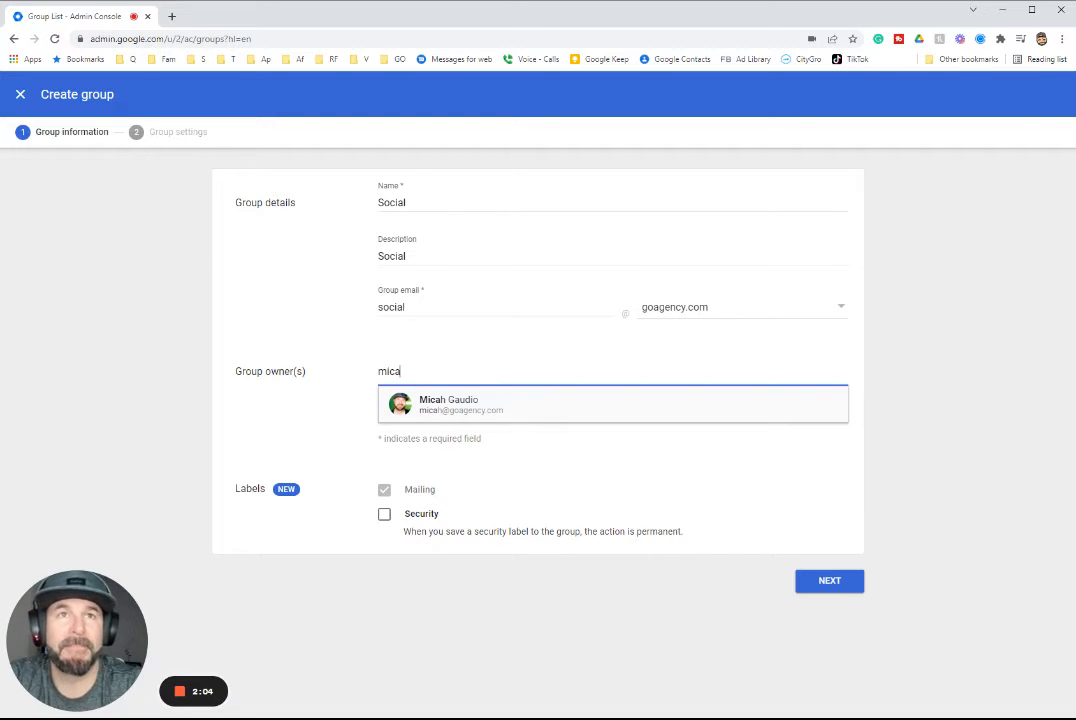
pyautogui.click(612, 404)
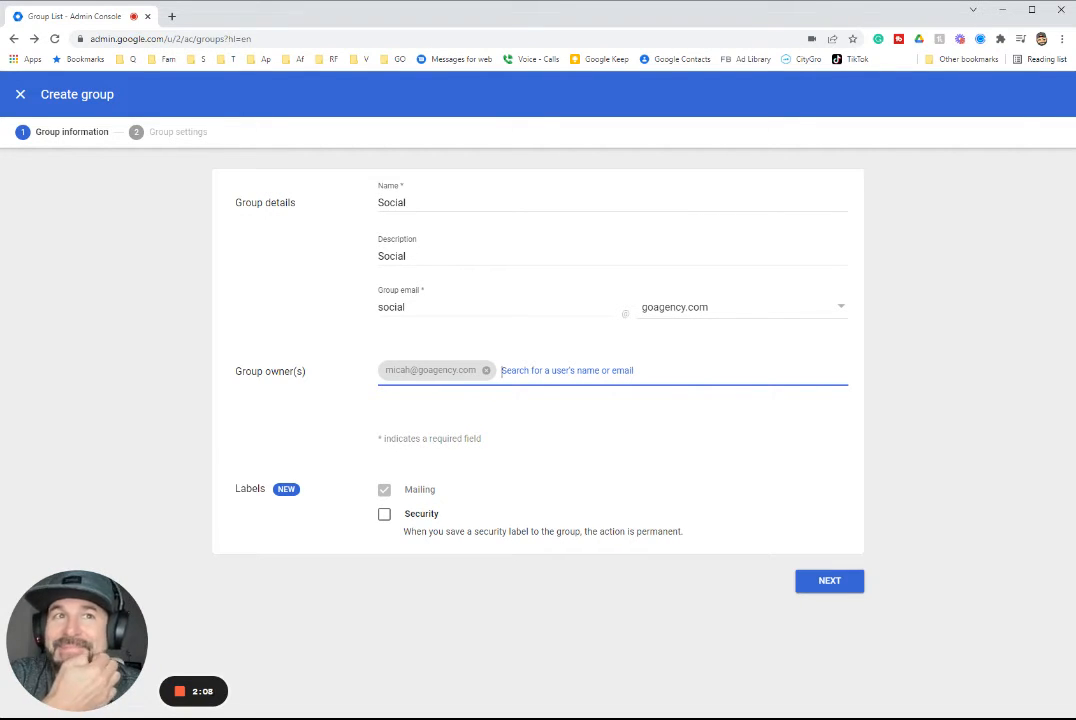
pyautogui.moveTo(379, 534)
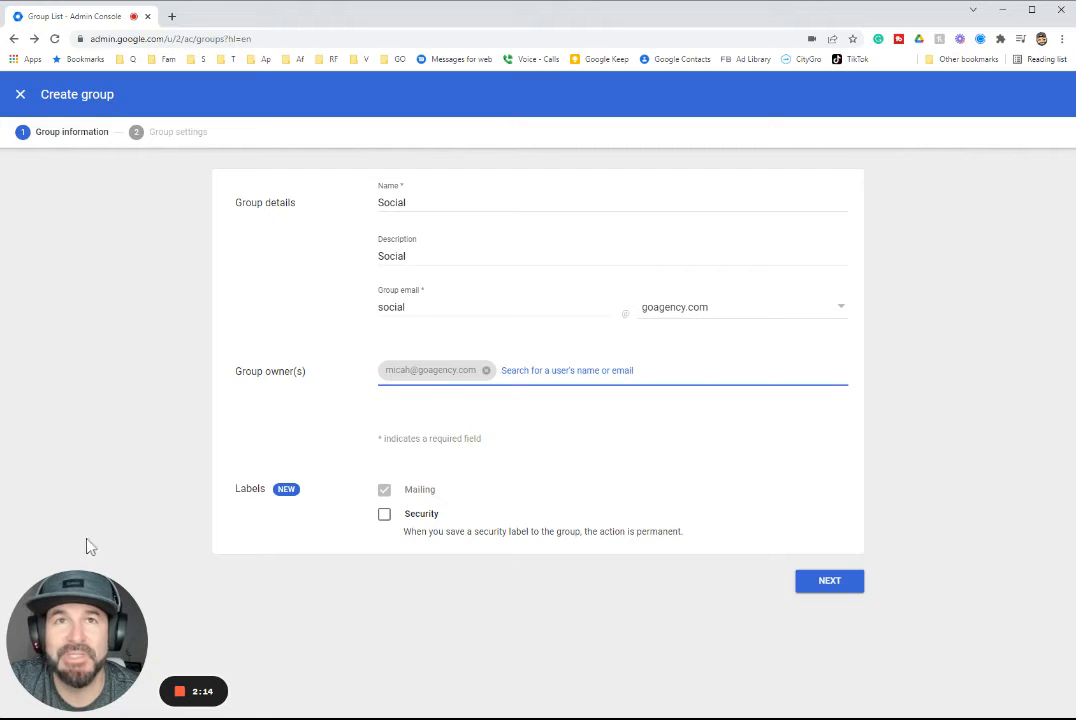
pyautogui.moveTo(178, 651)
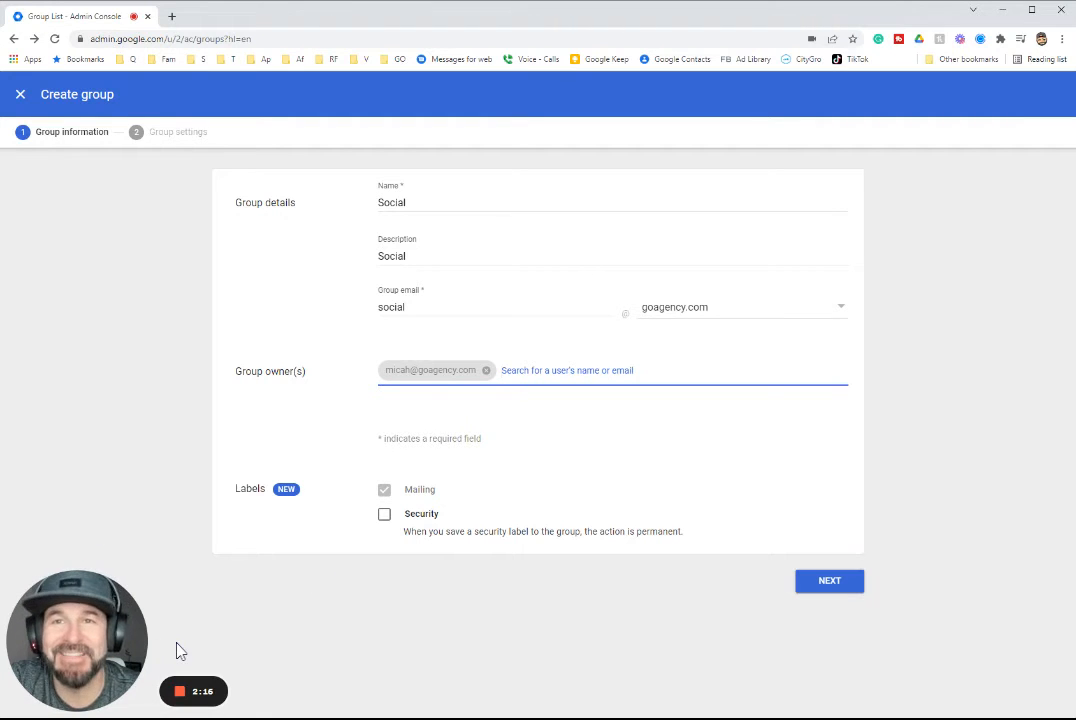
# Let external users publish posts and set joining to 'Anyone in the organization can ask'
pyautogui.click(829, 580)
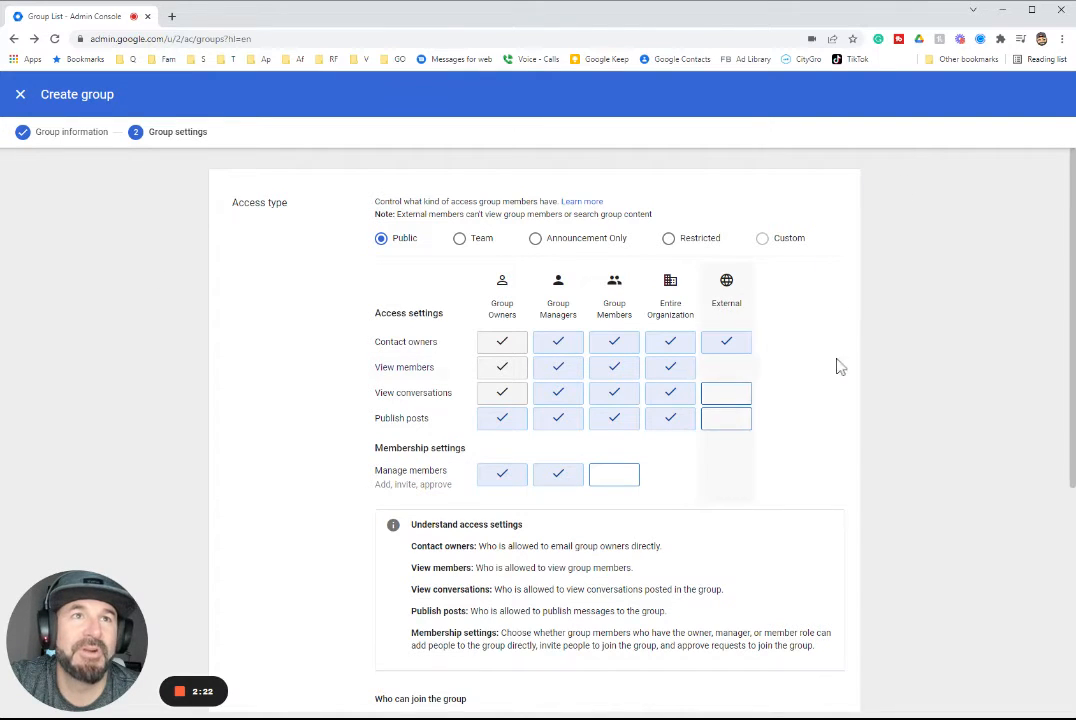
pyautogui.click(726, 392)
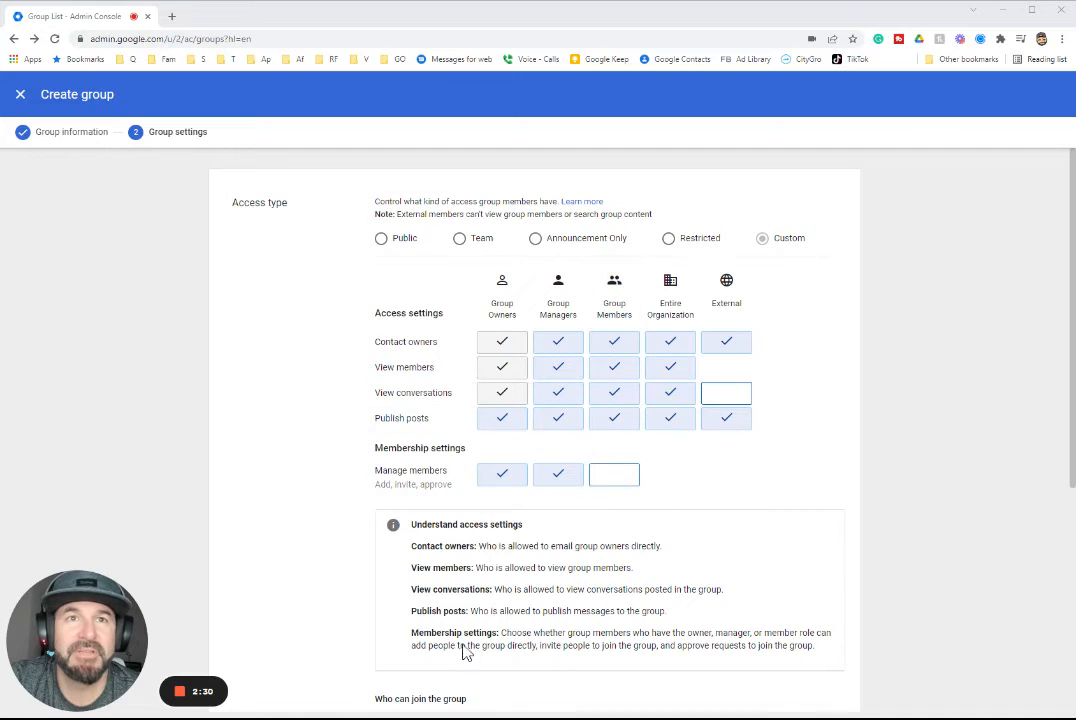
pyautogui.scroll(-3)
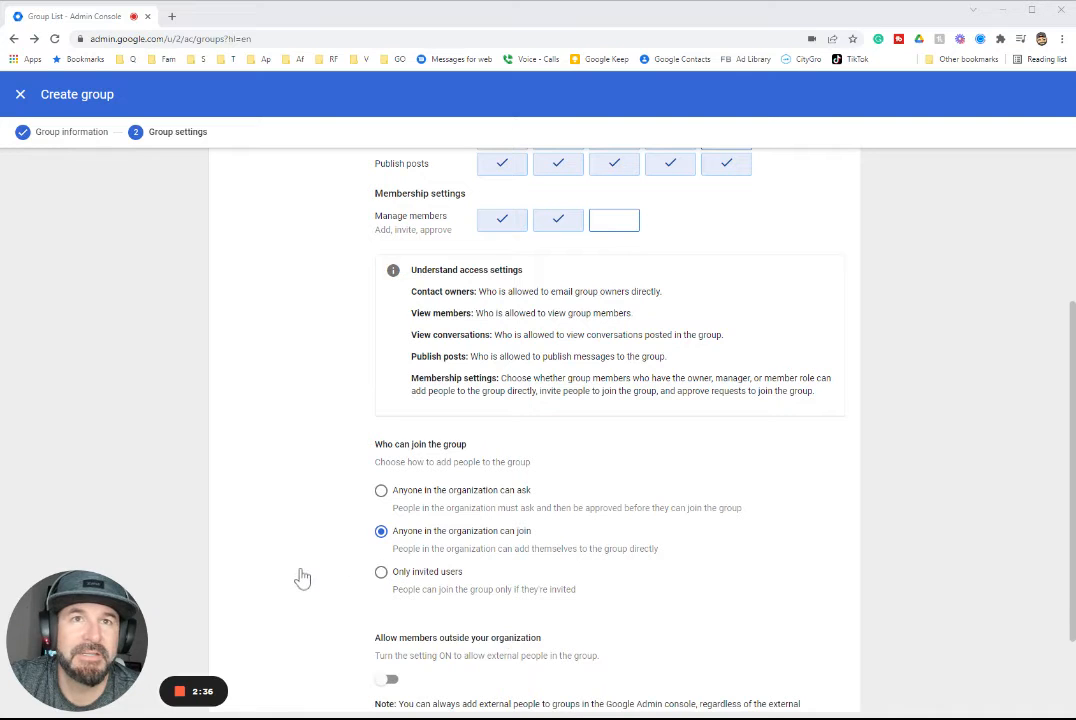
pyautogui.click(380, 490)
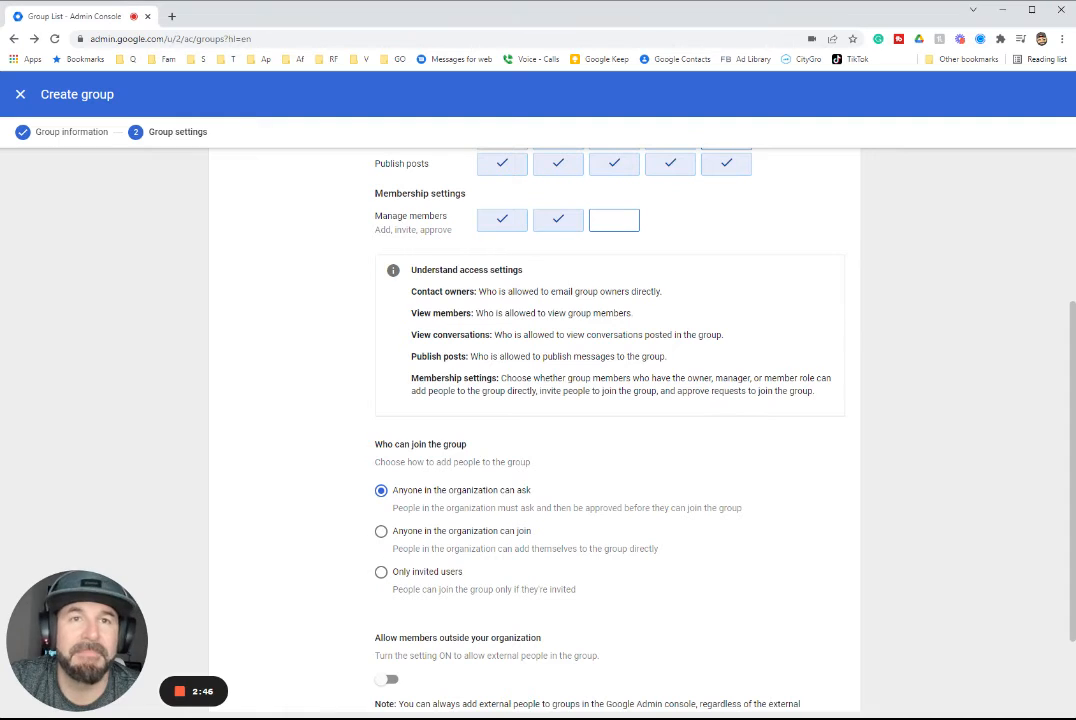
pyautogui.scroll(-3)
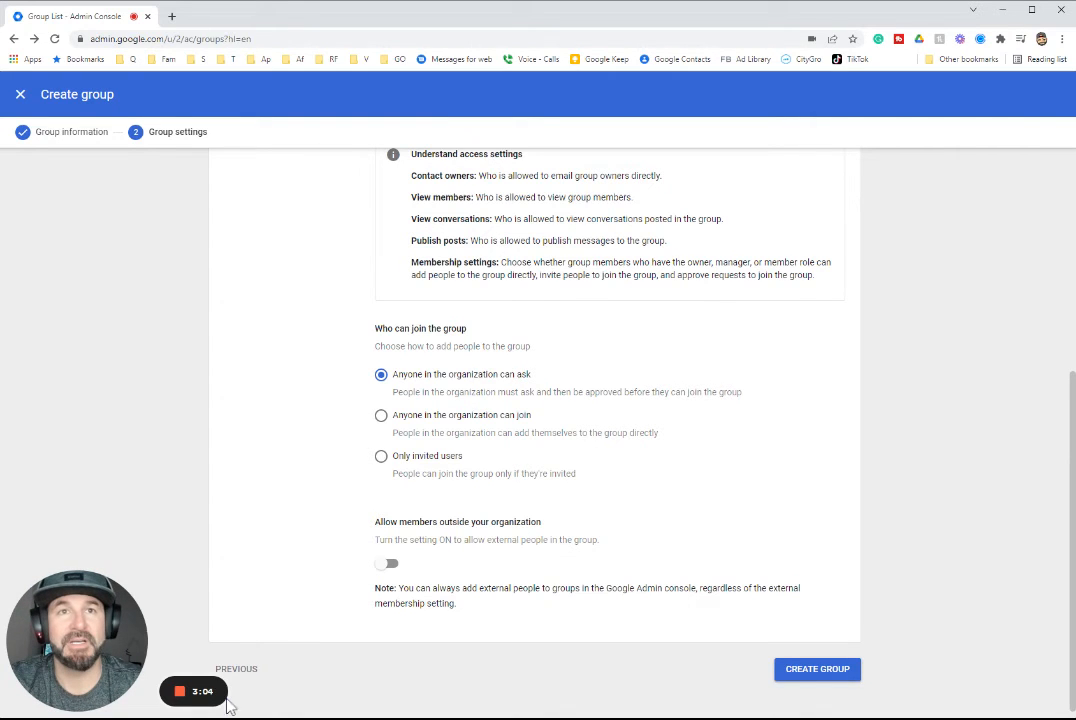
# Allow members outside the organization, create Social, and go to its members page
pyautogui.click(387, 563)
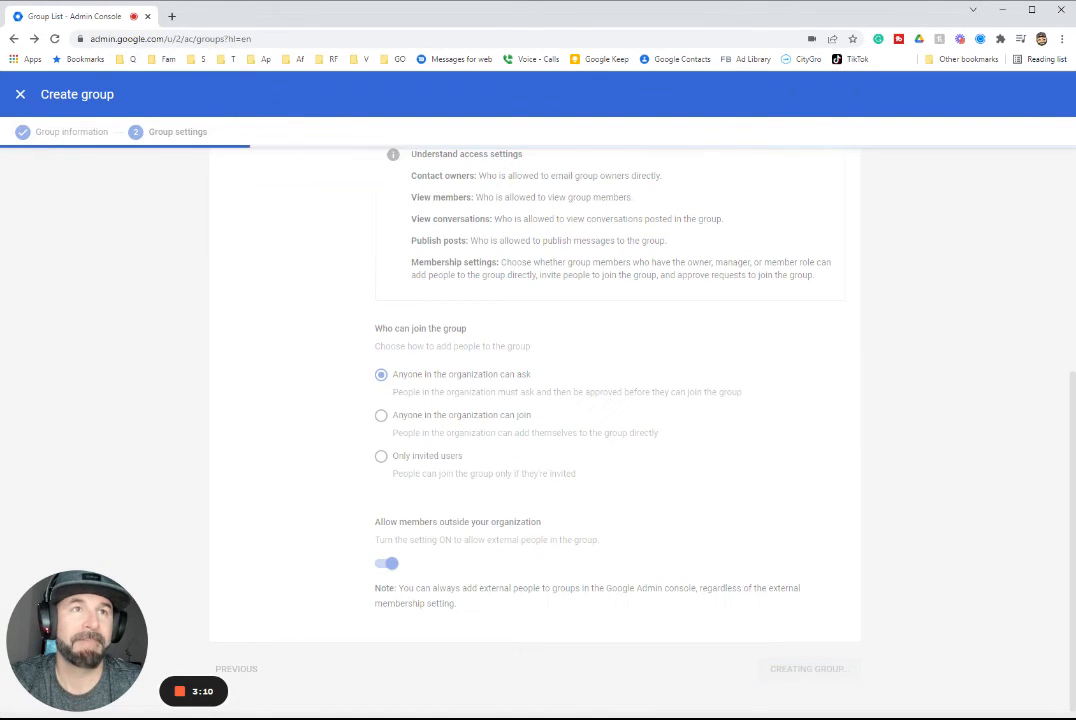
pyautogui.click(807, 668)
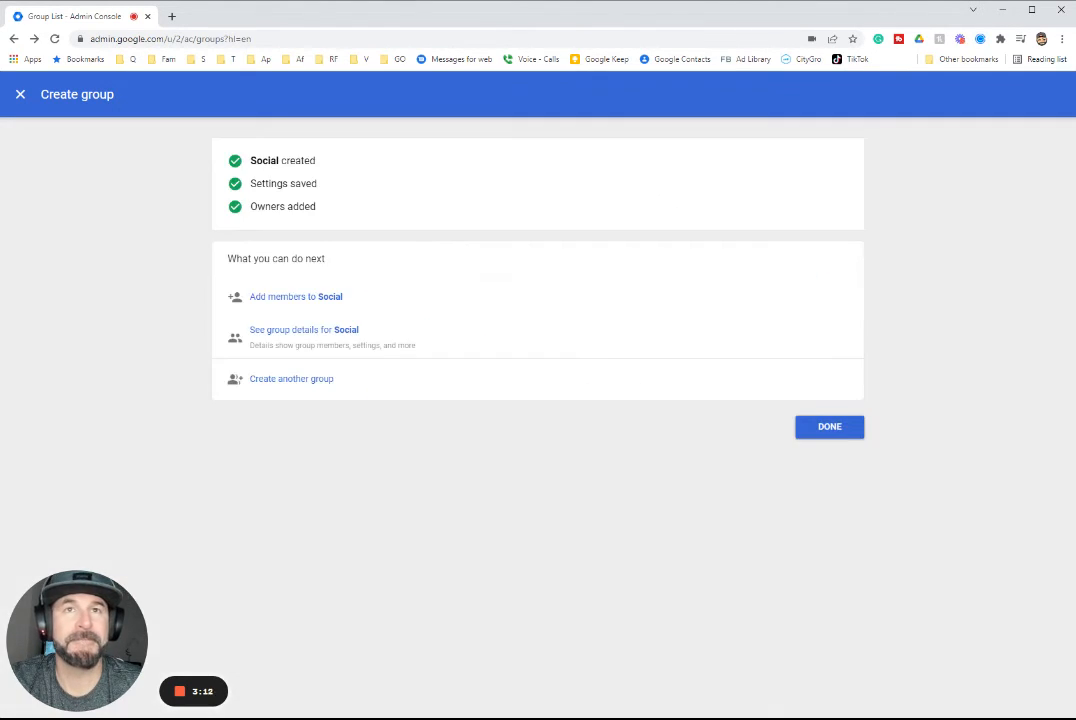
pyautogui.moveTo(296, 296)
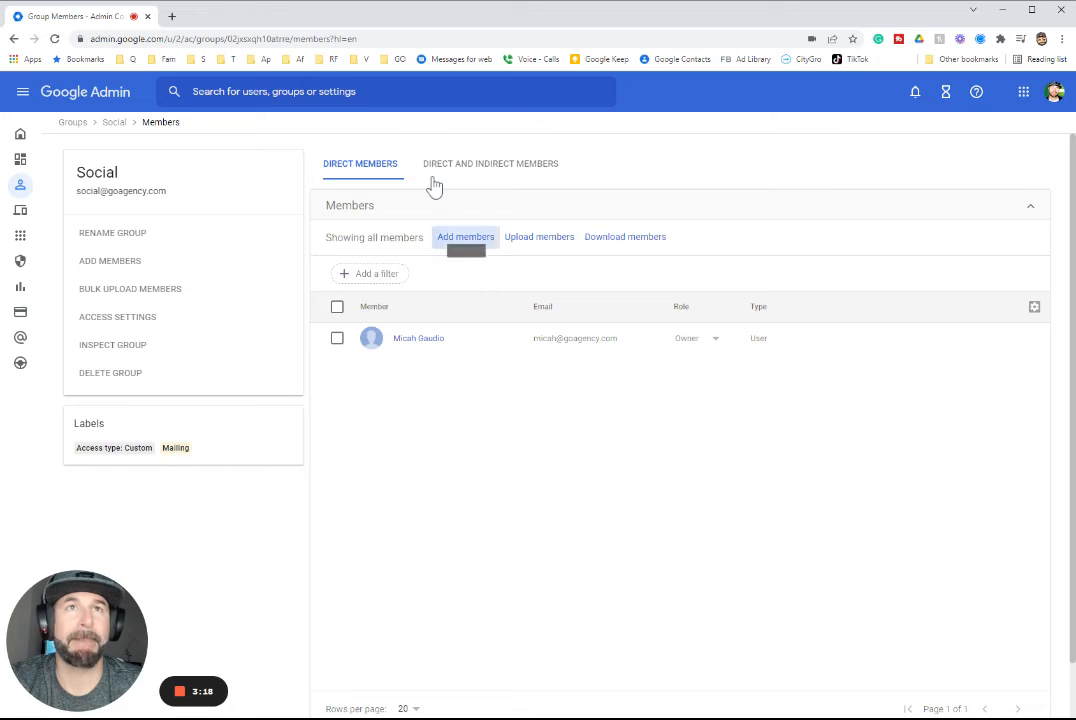
# Add the GO Admin account, found by searching 'goad', as a Social member
pyautogui.click(465, 237)
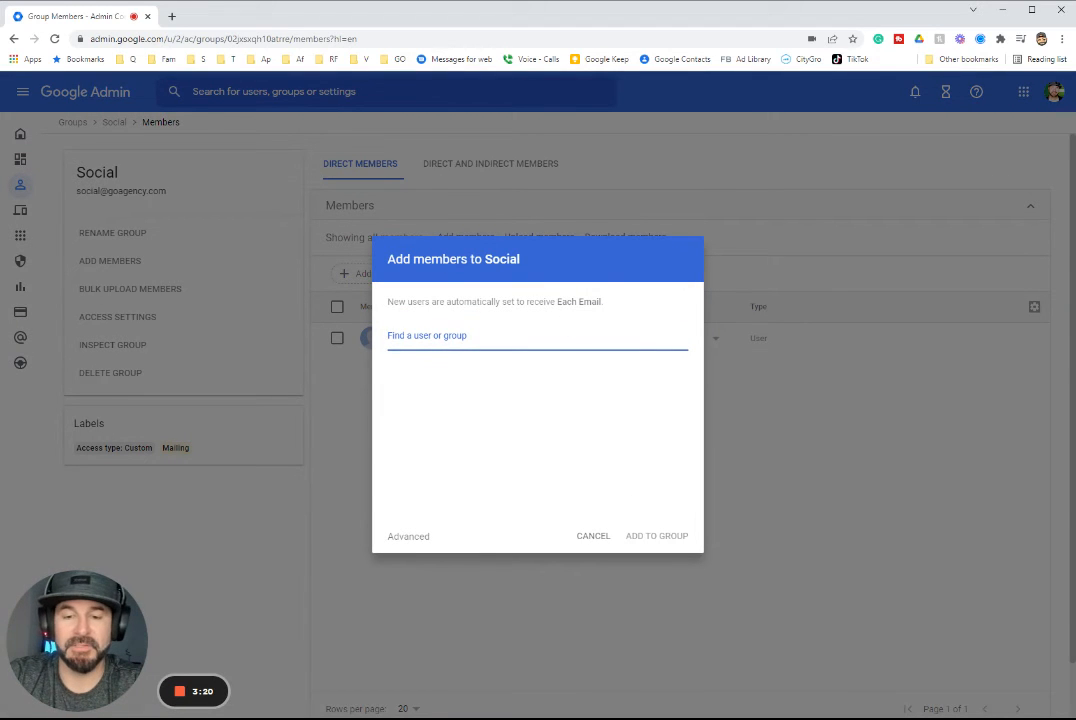
pyautogui.write('goad')
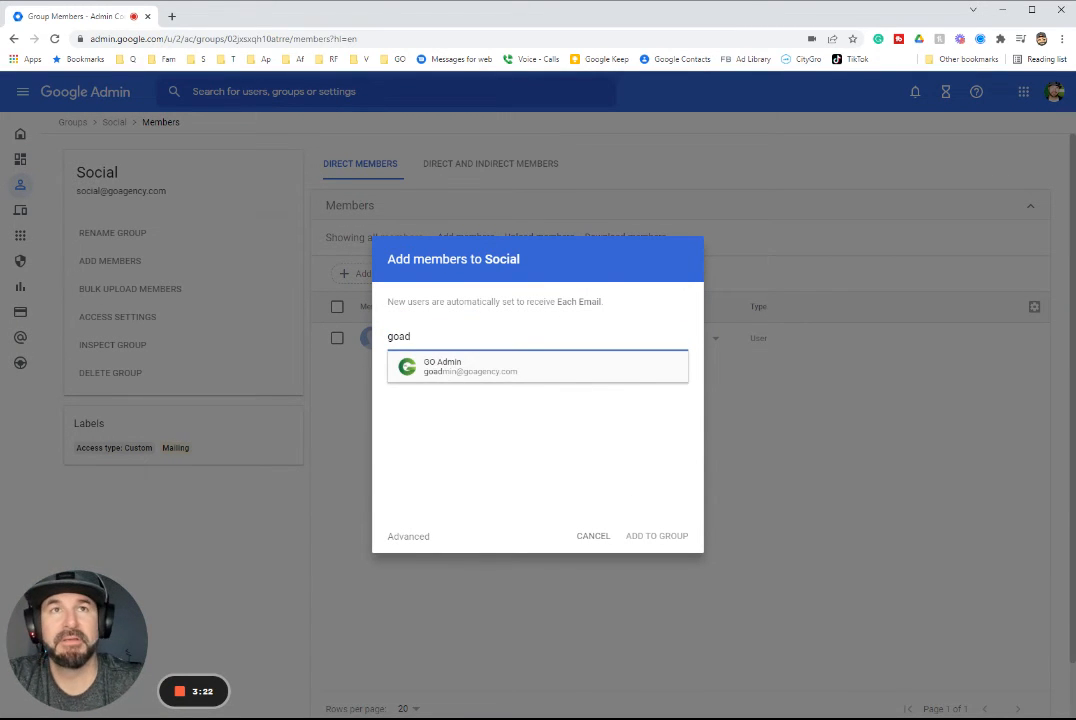
pyautogui.click(538, 366)
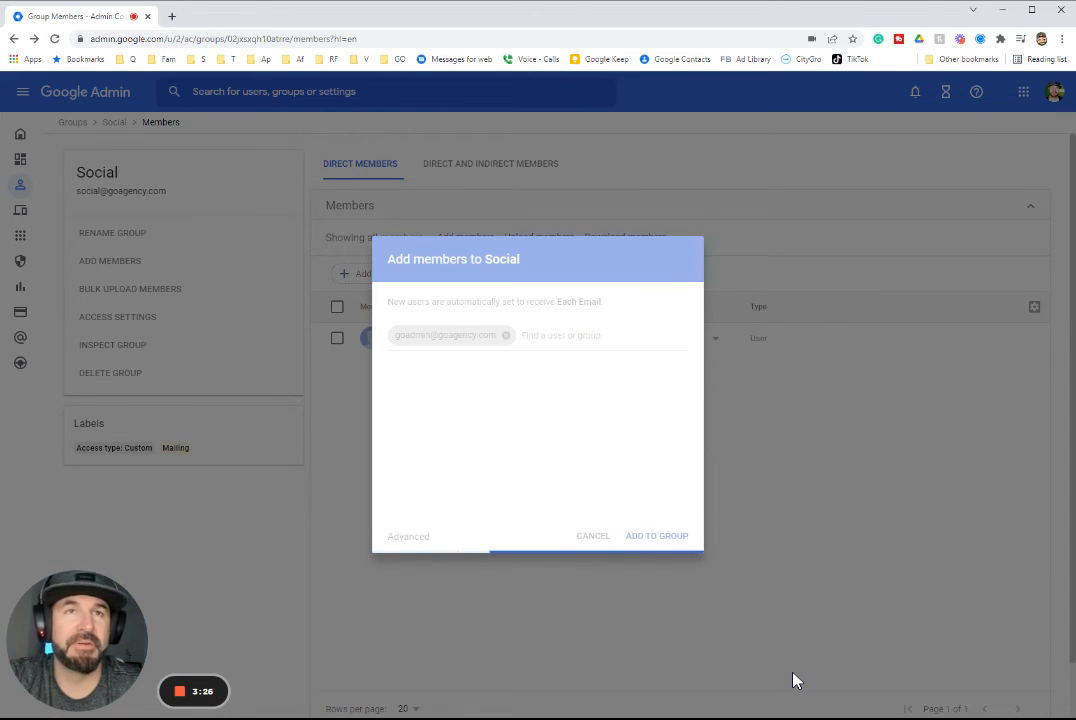
pyautogui.click(656, 535)
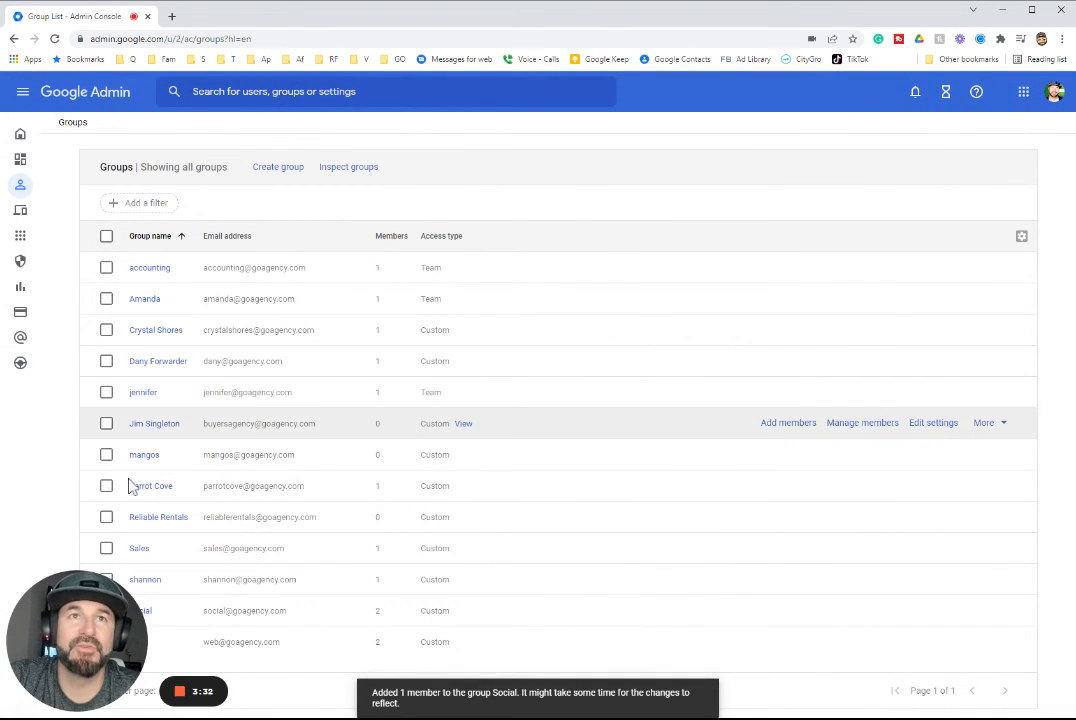
pyautogui.moveTo(758, 104)
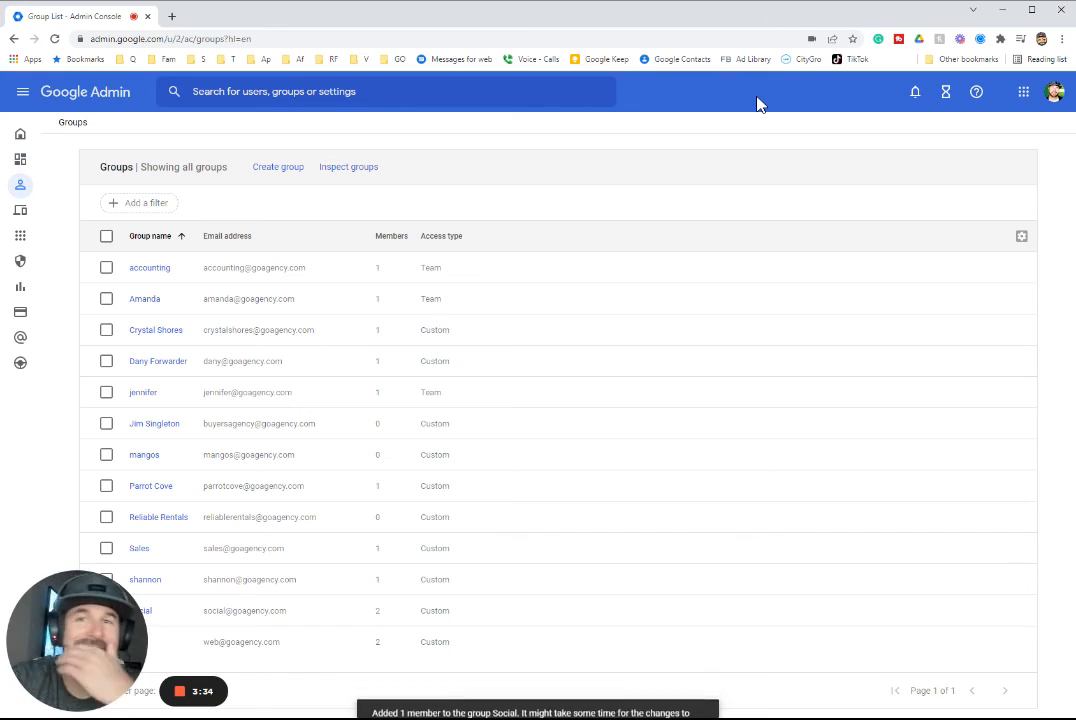